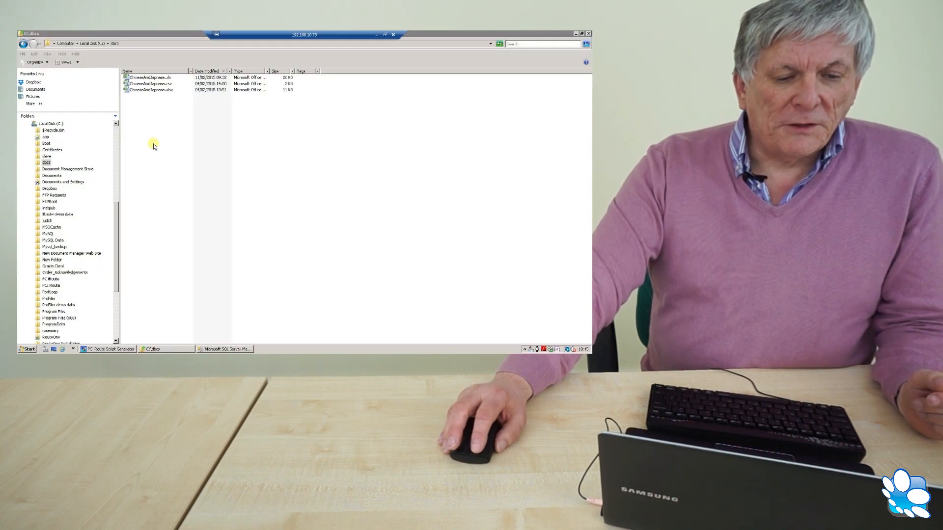
Open a workbook from the C:\dbcs folder in Excel
{"action": "double_click", "coordinate": [153, 77]}
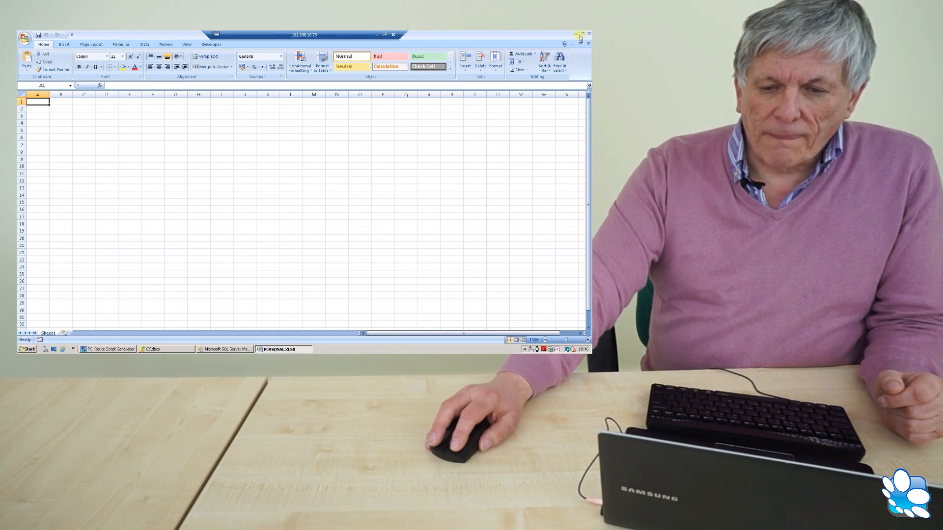
{"action": "left_click", "coordinate": [165, 350]}
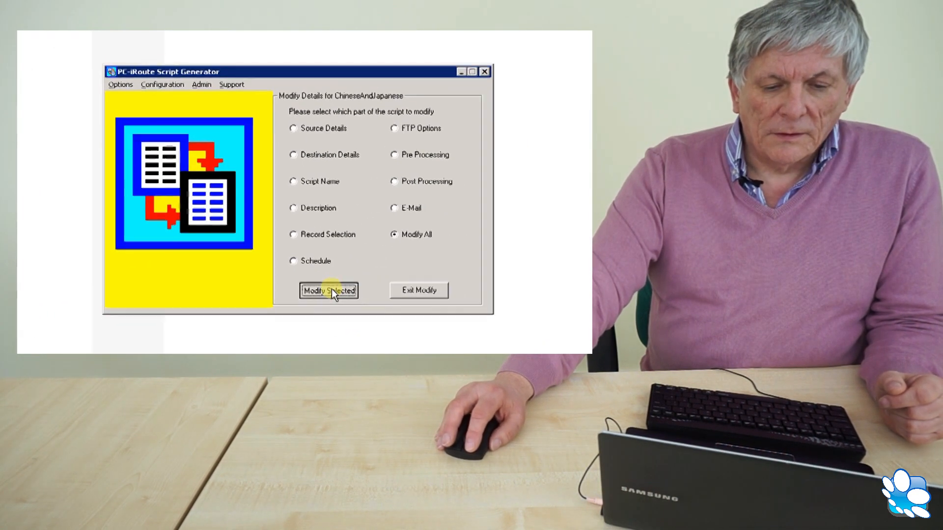
Modify all of the ChineseAndJapanese script, keeping the Excel source, ISBN and Title fields, and CHINAJAPAN destination in DBCSDATA
{"action": "left_click", "coordinate": [329, 291]}
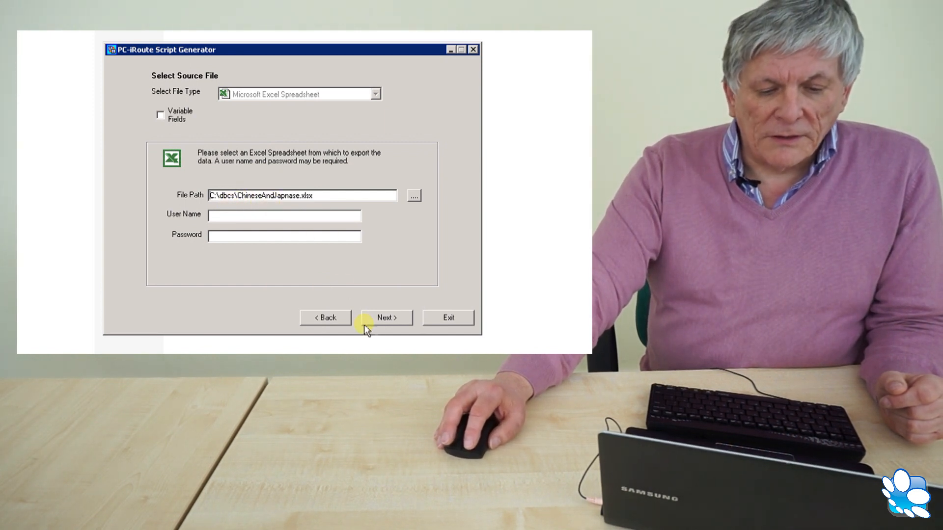
{"action": "left_click", "coordinate": [384, 318]}
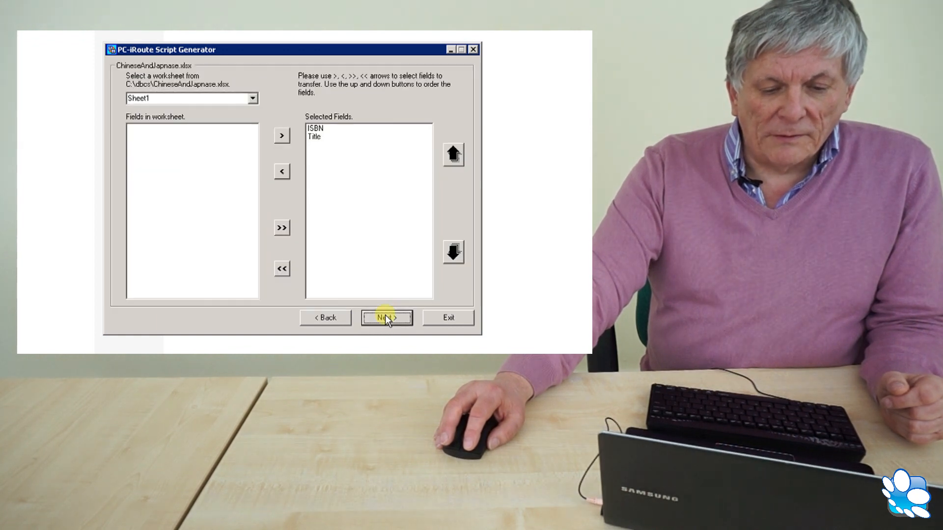
{"action": "left_click", "coordinate": [386, 317]}
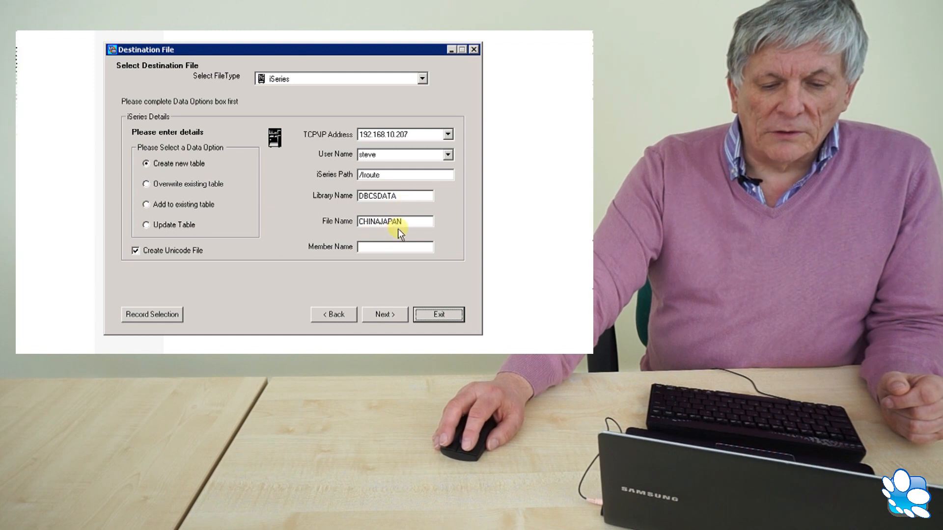
{"action": "mouse_move", "coordinate": [408, 198]}
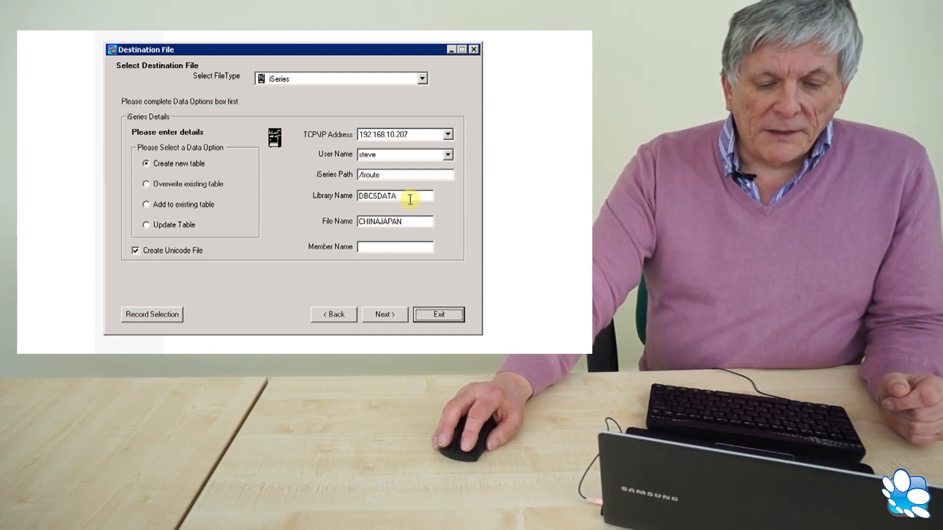
{"action": "left_click", "coordinate": [384, 314]}
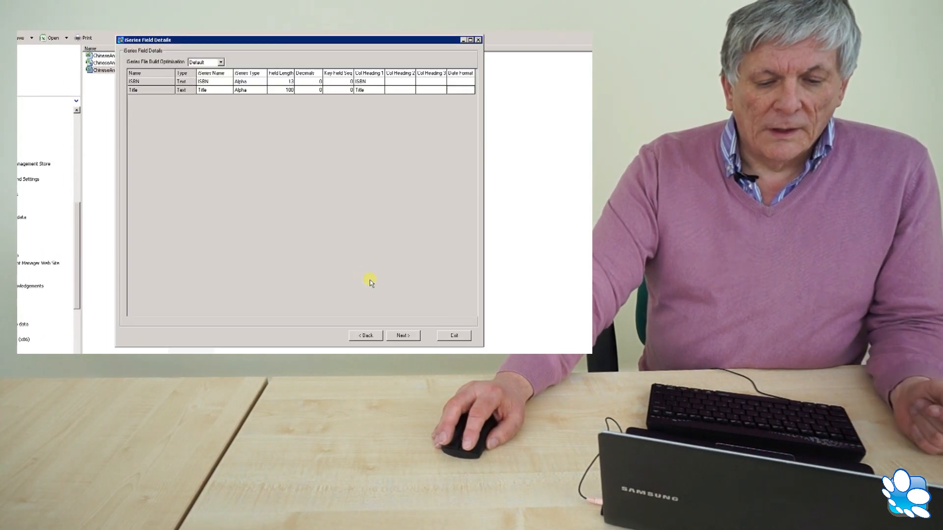
Accept the iSeries field definitions and set the script to run immediately
{"action": "left_click", "coordinate": [403, 336]}
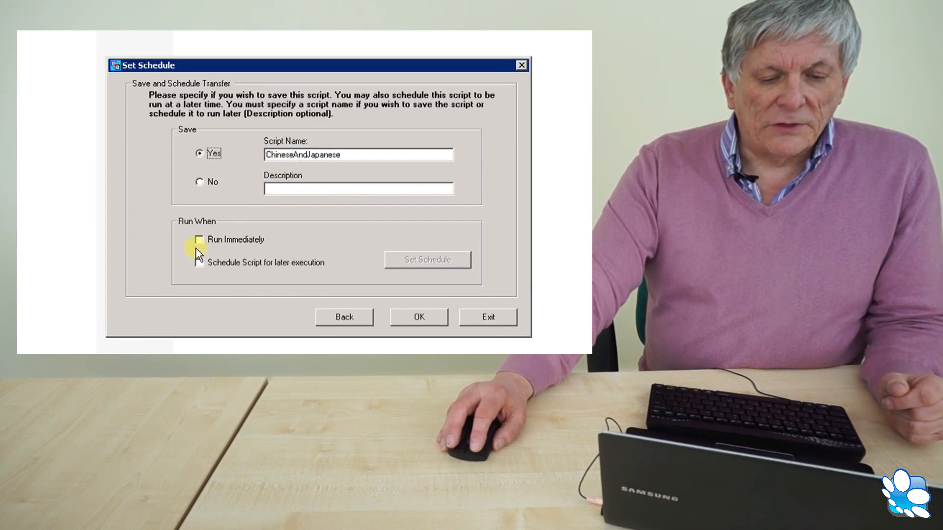
{"action": "left_click", "coordinate": [199, 240]}
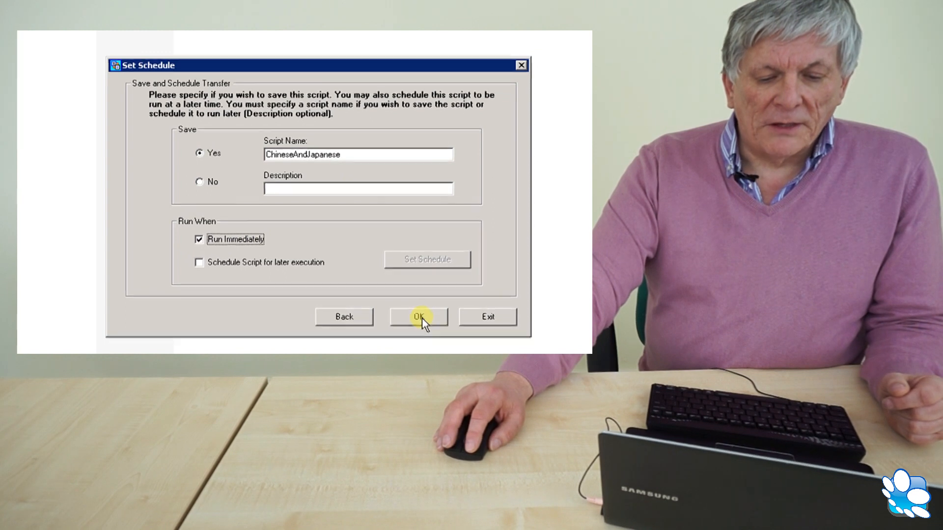
{"action": "left_click", "coordinate": [419, 317]}
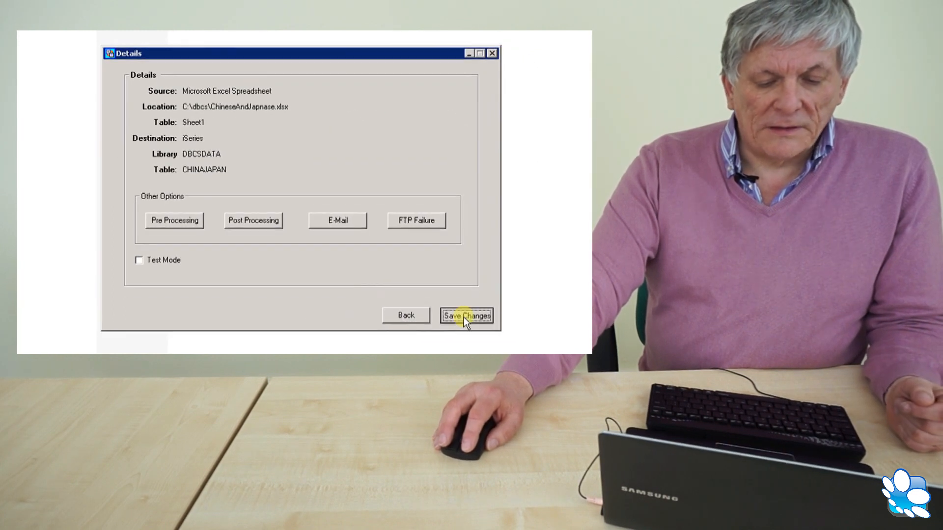
Save the ChineseAndJapanese script, run it to transfer the file to the iSeries, and close the status window
{"action": "left_click", "coordinate": [466, 315]}
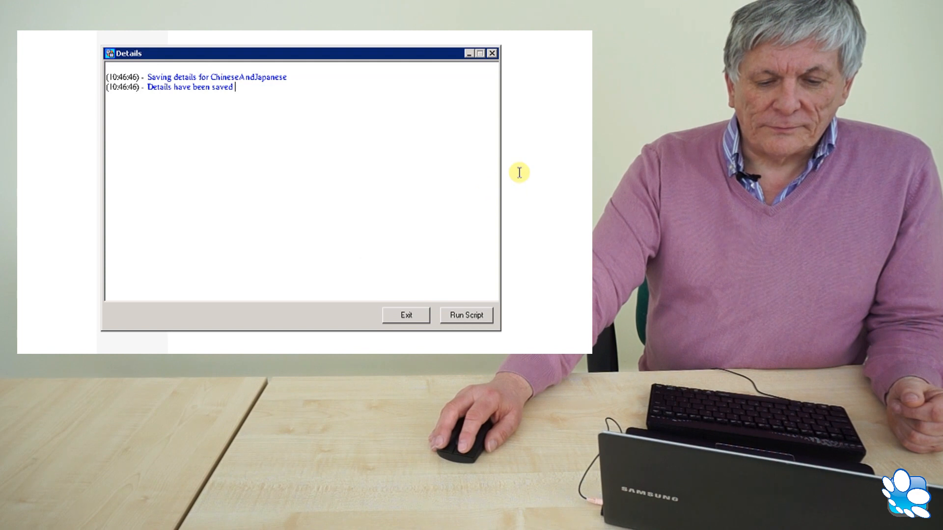
{"action": "mouse_move", "coordinate": [401, 251]}
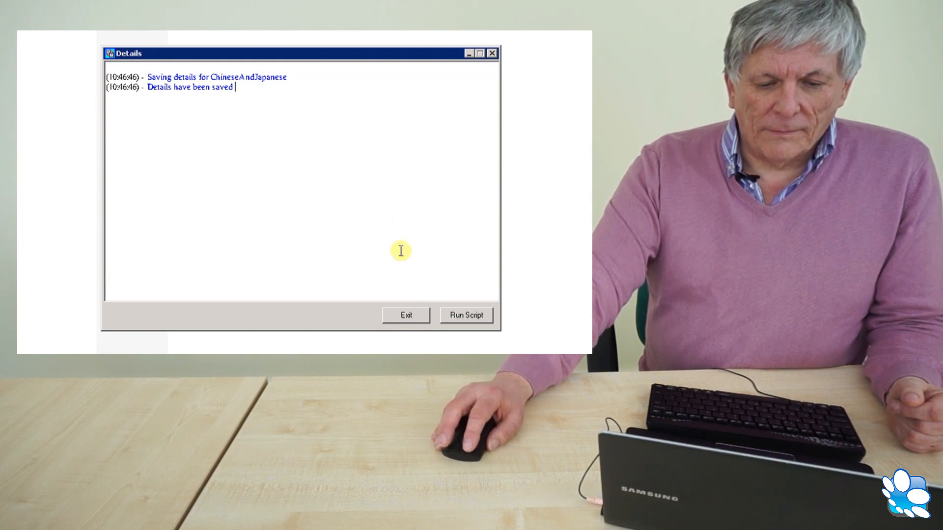
{"action": "left_click", "coordinate": [466, 315]}
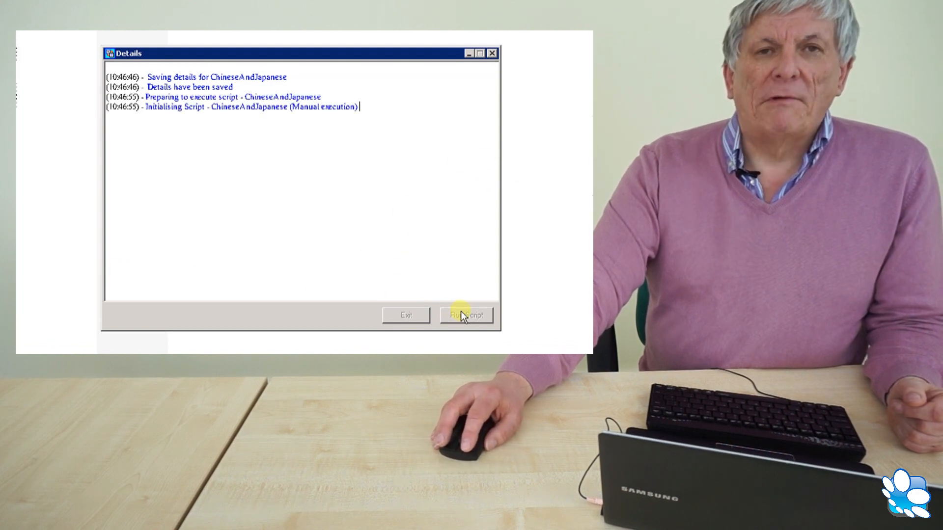
{"action": "left_click", "coordinate": [465, 315]}
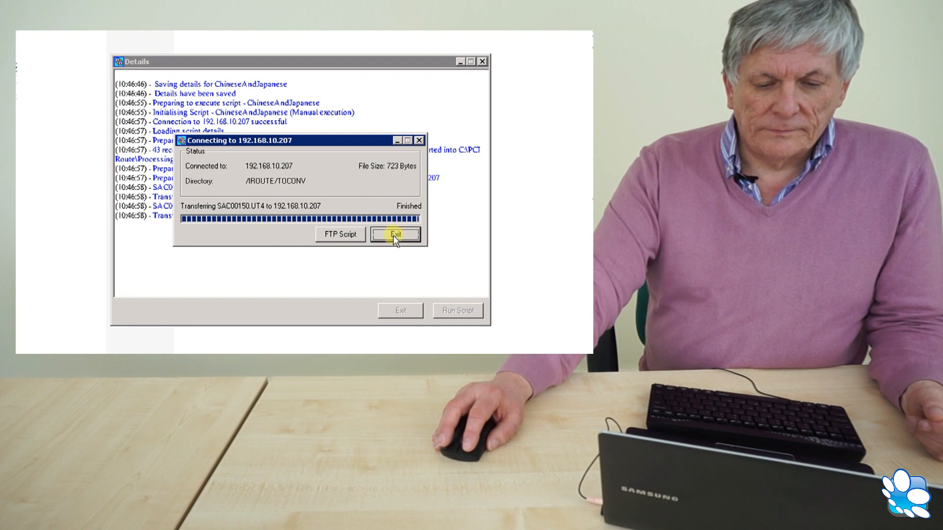
{"action": "left_click", "coordinate": [396, 235]}
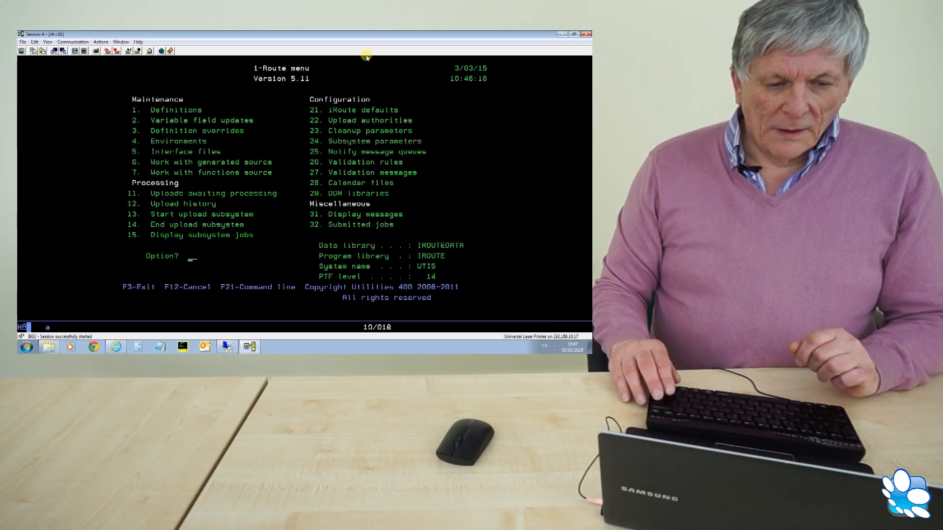
{"action": "type", "text": "1"}
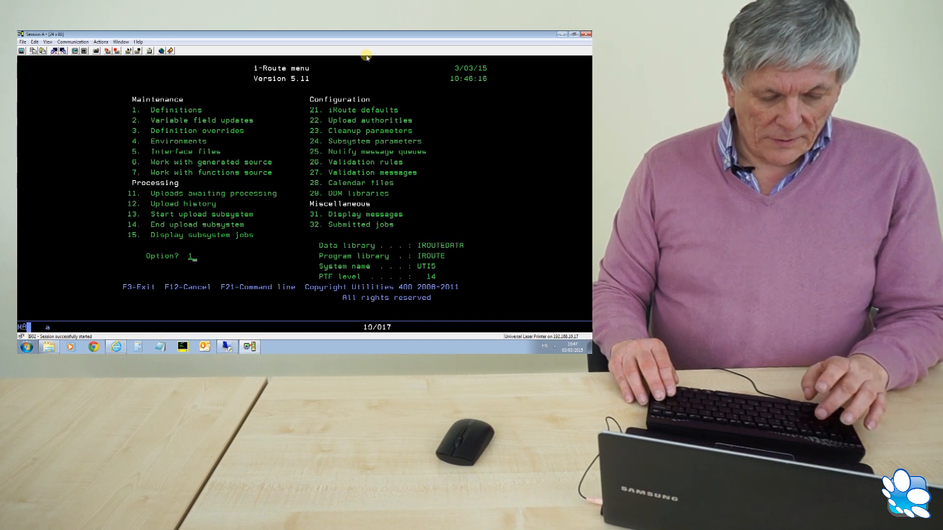
{"action": "key", "text": "Enter"}
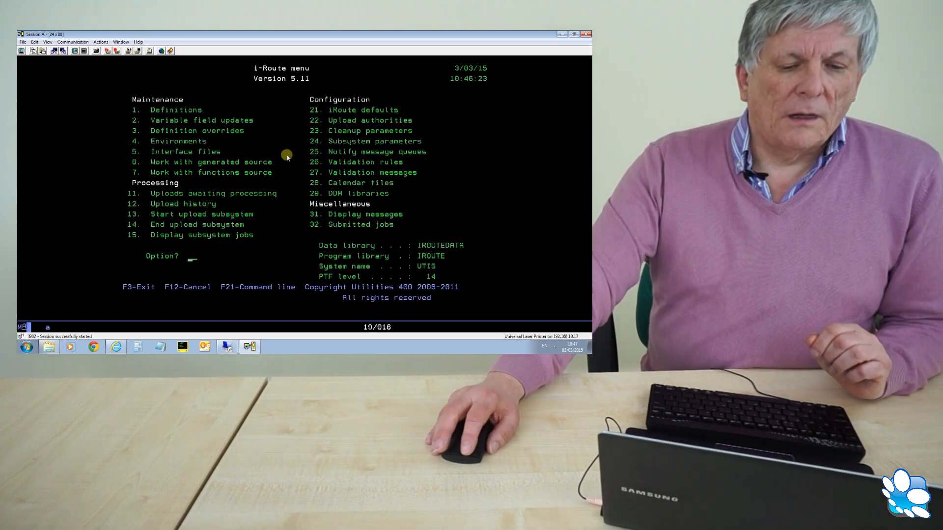
{"action": "mouse_move", "coordinate": [286, 172]}
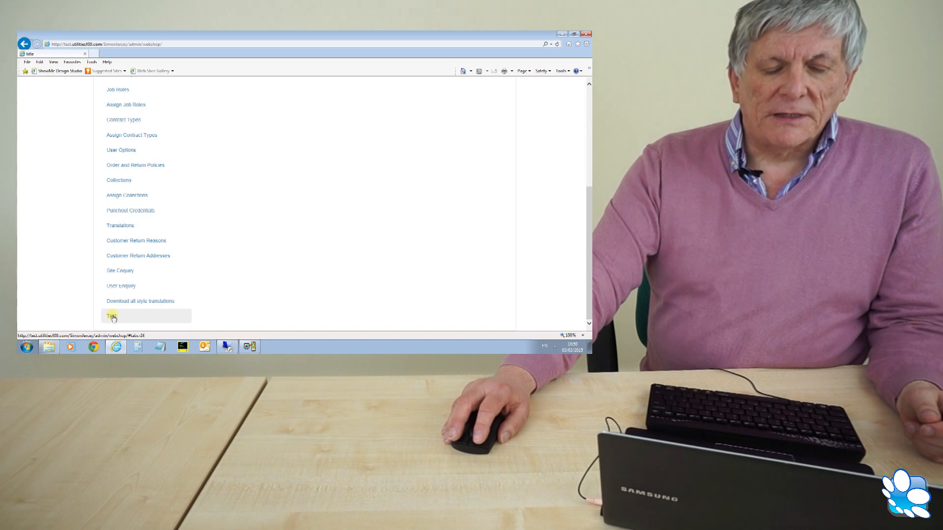
Show the Test page listing the Chinese and Japanese titles and scroll through them
{"action": "left_click", "coordinate": [112, 316]}
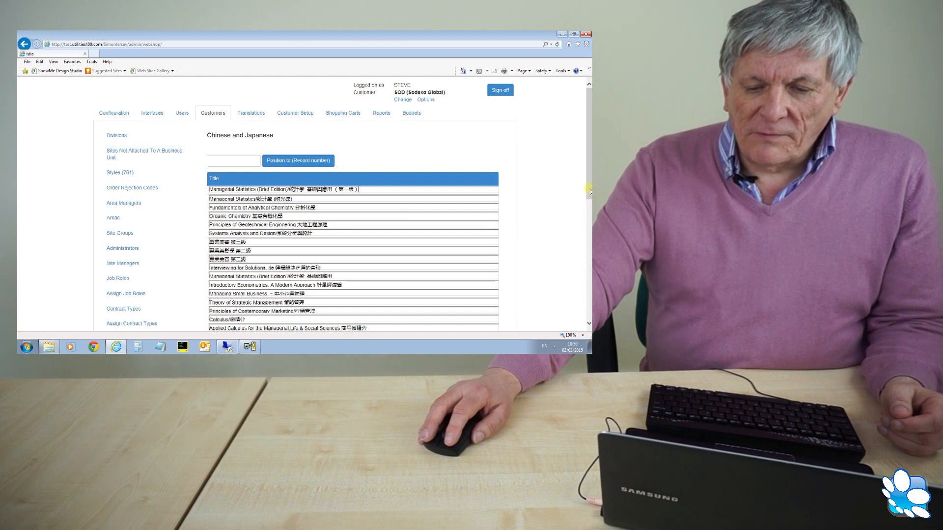
{"action": "scroll", "scroll_direction": "down", "scroll_amount": 3}
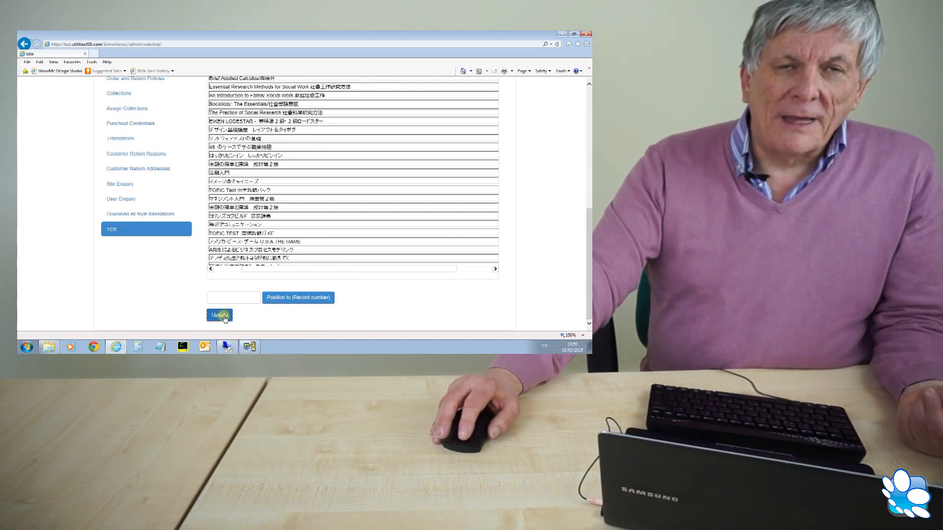
{"action": "scroll", "scroll_direction": "down", "scroll_amount": 3}
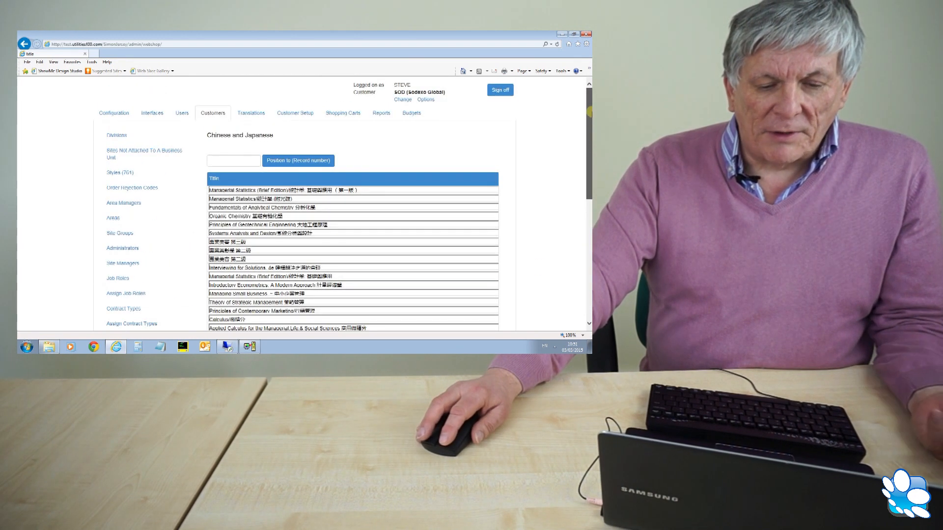
{"action": "scroll", "scroll_direction": "down", "scroll_amount": 3}
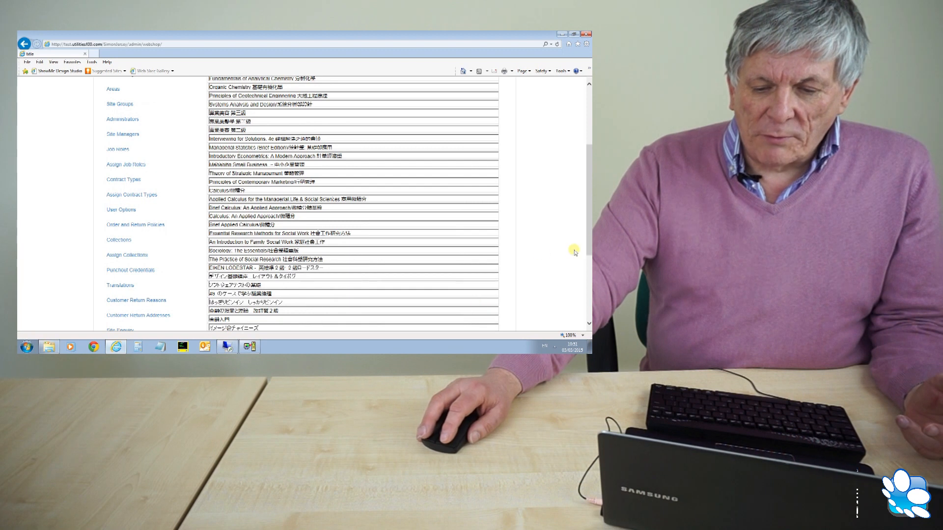
{"action": "mouse_move", "coordinate": [120, 285]}
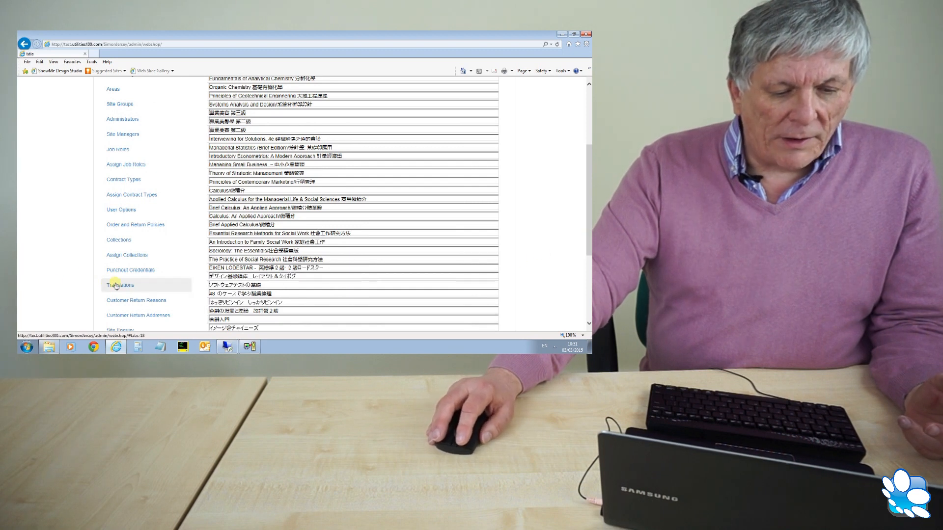
{"action": "left_click", "coordinate": [120, 284]}
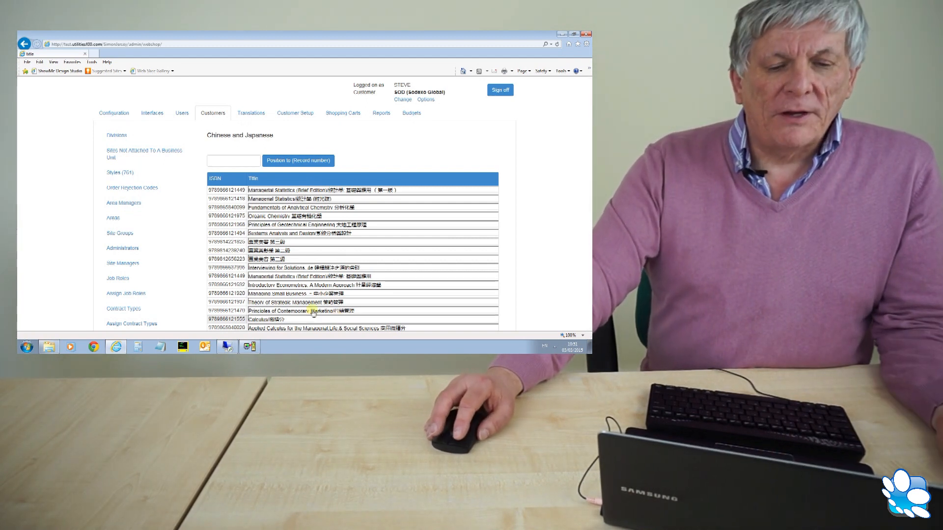
Reload the Chinese and Japanese list so the ISBN column appears and select the record number box
{"action": "left_click", "coordinate": [233, 160]}
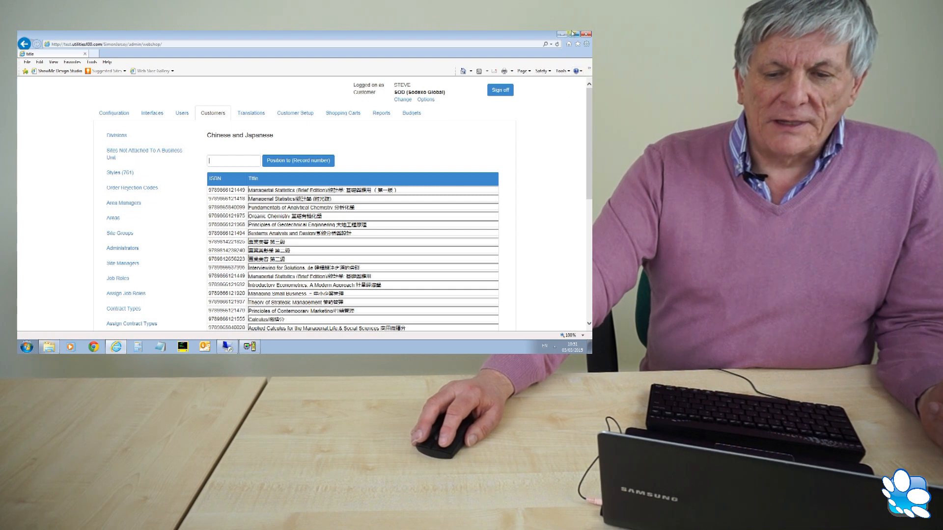
{"action": "left_click", "coordinate": [569, 34]}
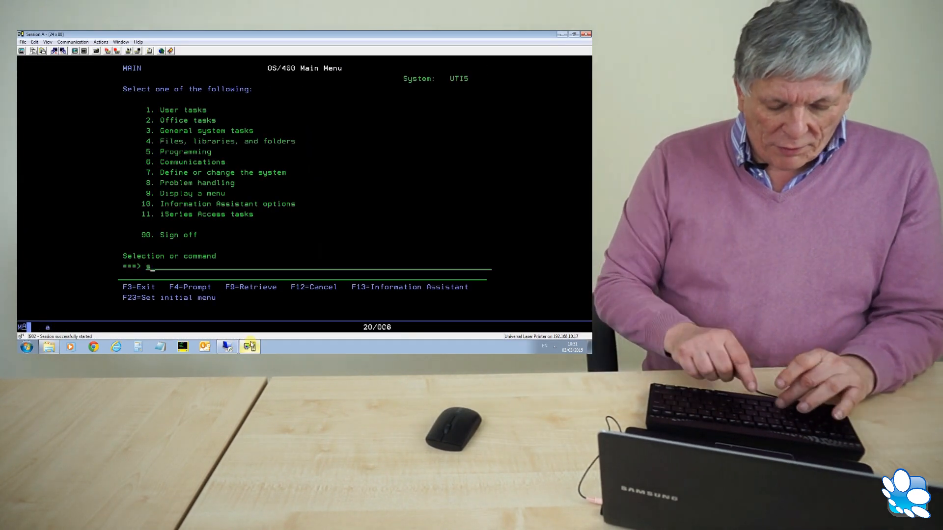
Start RouteOne with the scv403d/routeone command at the OS/400 command line
{"action": "type", "text": "cv403d/r"}
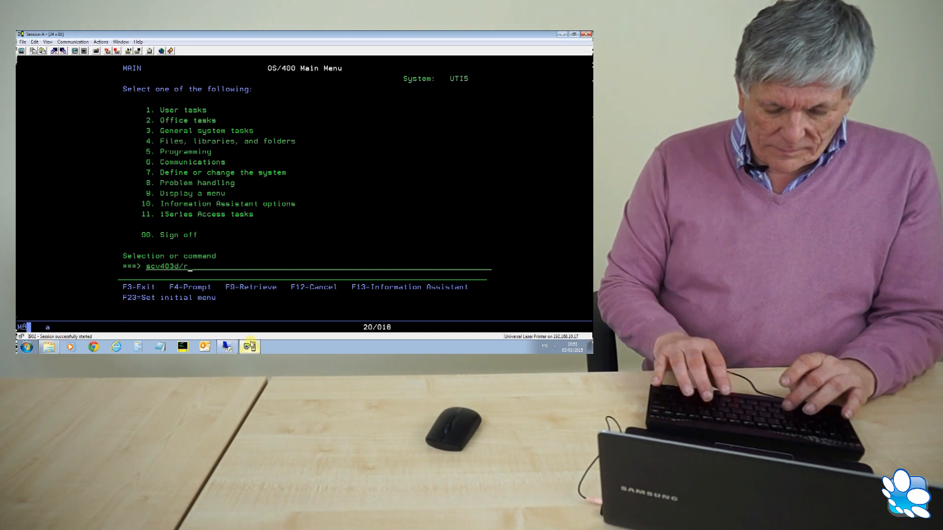
{"action": "type", "text": "outeone"}
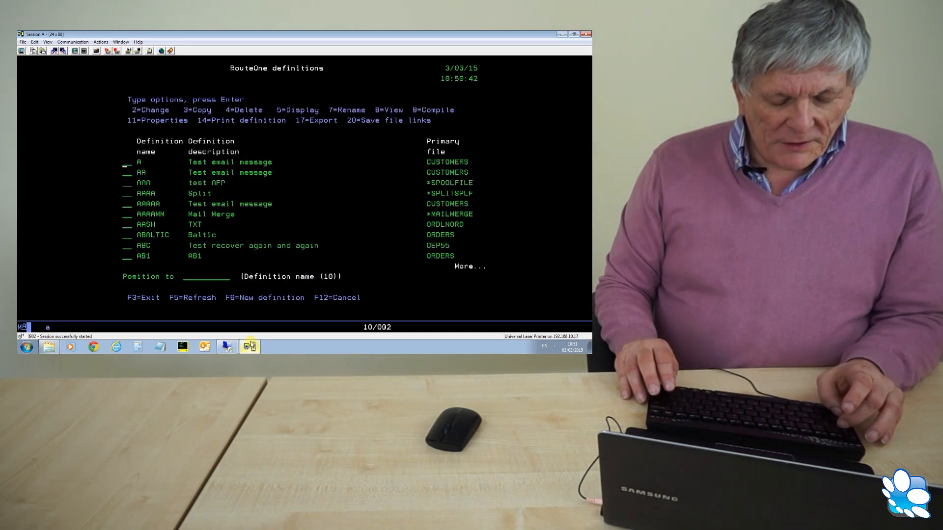
Position the definitions list to CHINAJAPAN, then return to the RouteOne main menu
{"action": "type", "text": "CHAIN"}
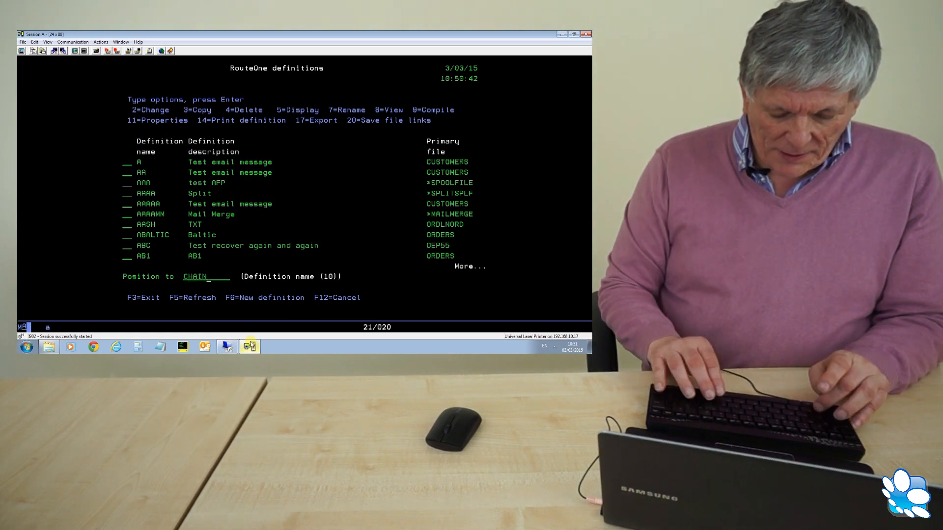
{"action": "type", "text": "JAPAN"}
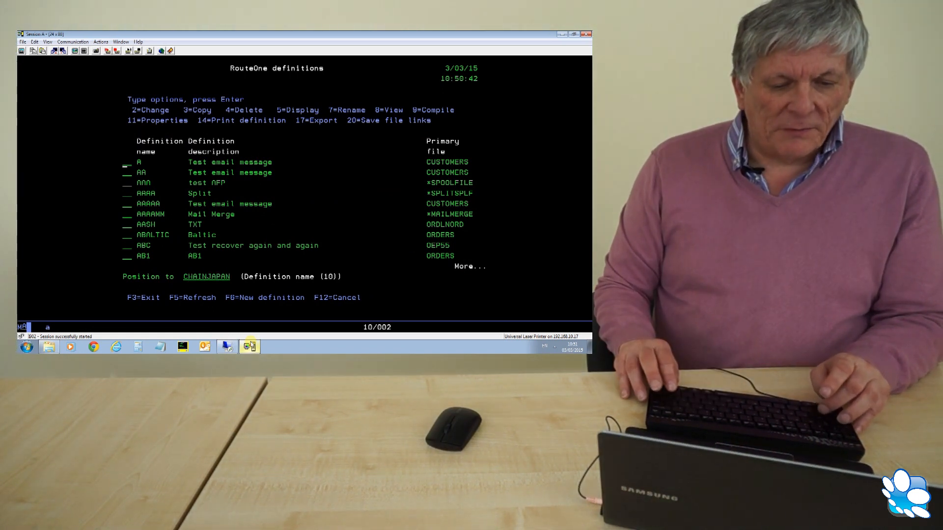
{"action": "type", "text": "CHINNJAPAN"}
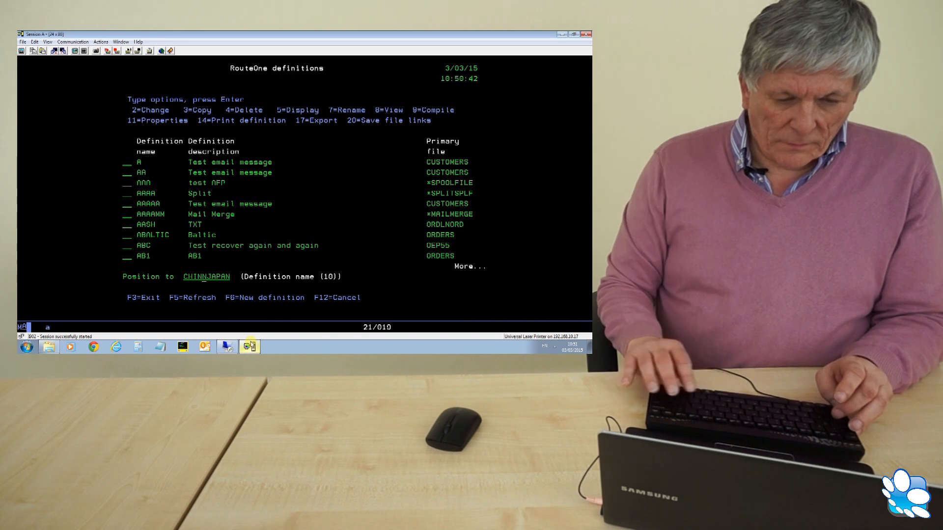
{"action": "key", "text": "Enter"}
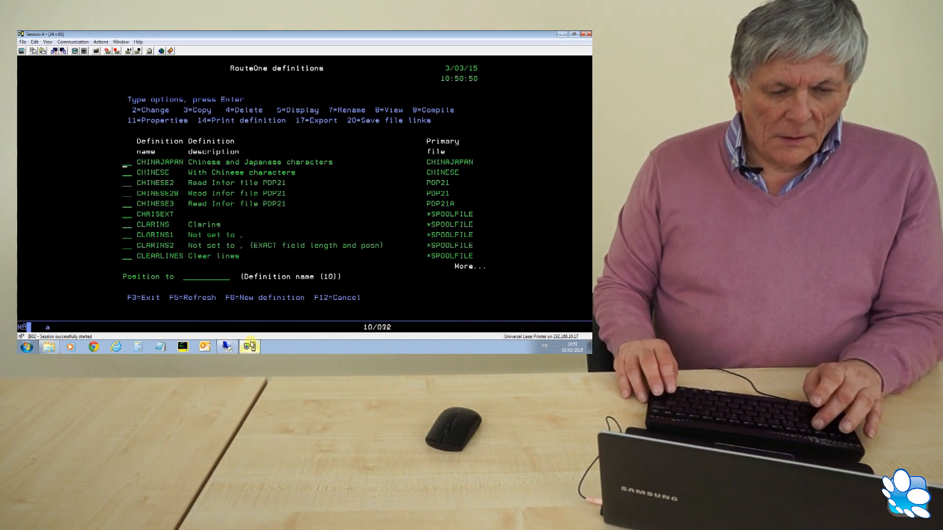
{"action": "key", "text": "Enter"}
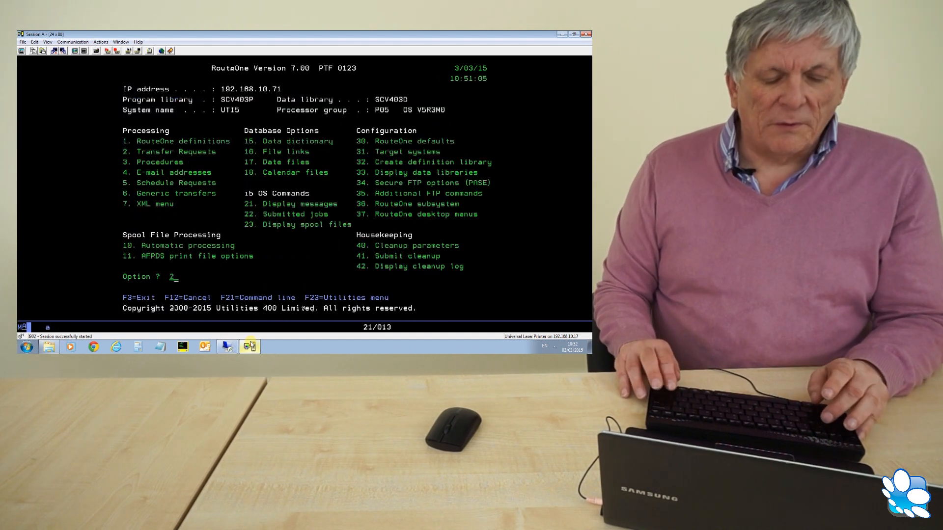
Open the CHINAJAPAN transfer request for change and set its Convert to file type to XLSX
{"action": "key", "text": "Enter"}
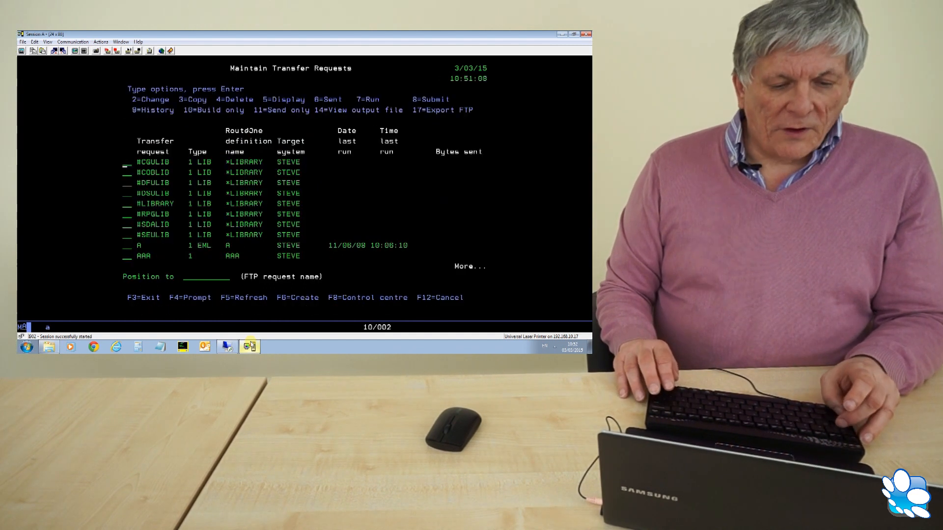
{"action": "type", "text": "CHINAJ"}
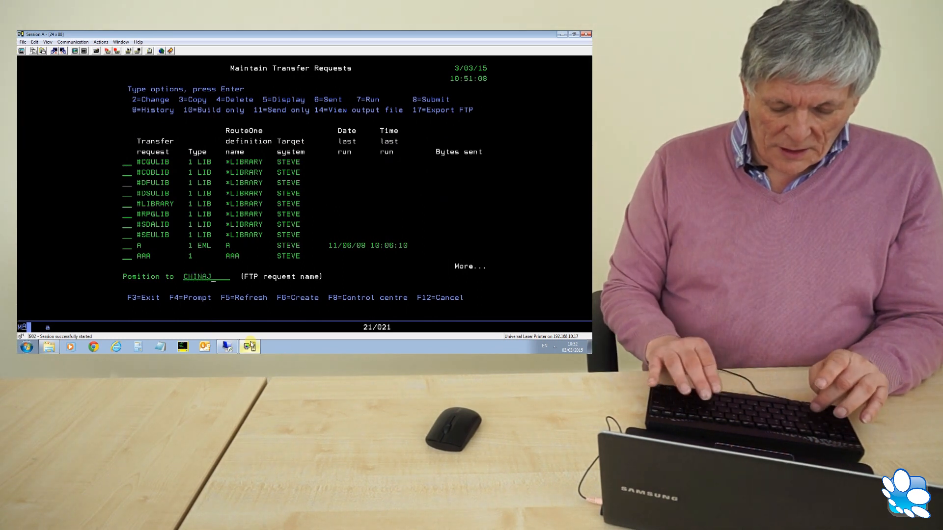
{"action": "key", "text": "Enter"}
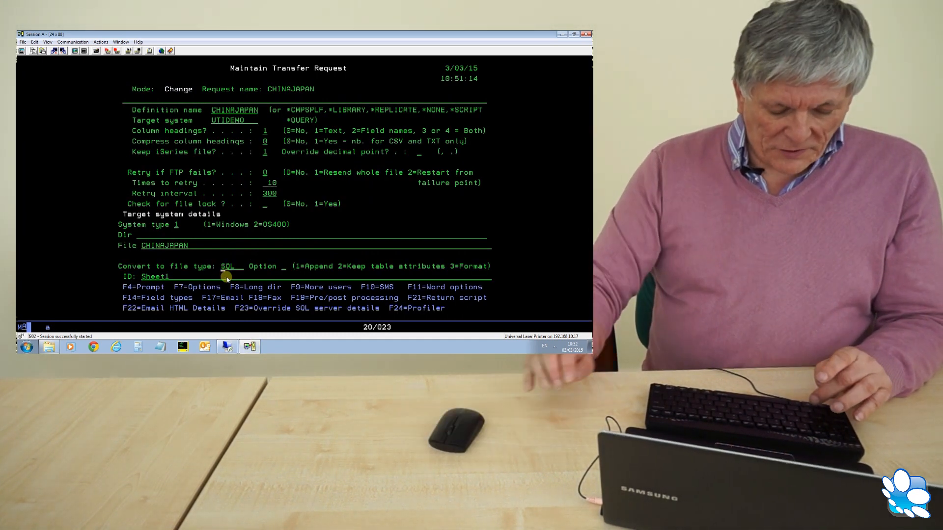
{"action": "type", "text": "XLSX"}
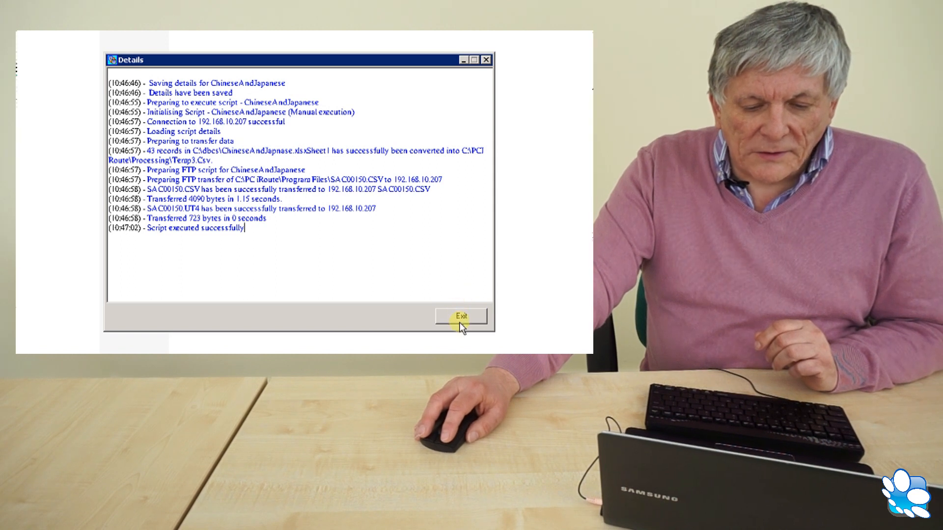
Close the script execution log showing the successful run
{"action": "left_click", "coordinate": [461, 316]}
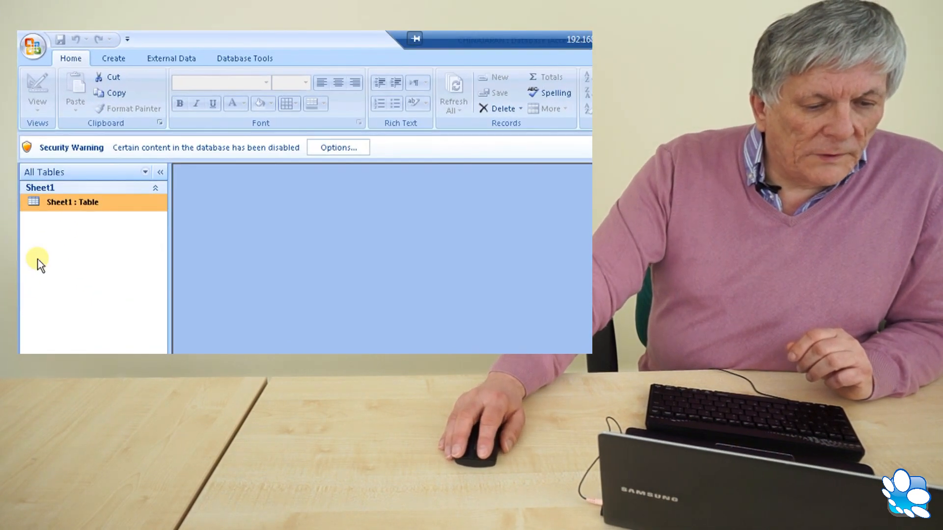
Open the Sheet1 table and widen its Title column to show the full Chinese and Japanese titles
{"action": "double_click", "coordinate": [73, 203]}
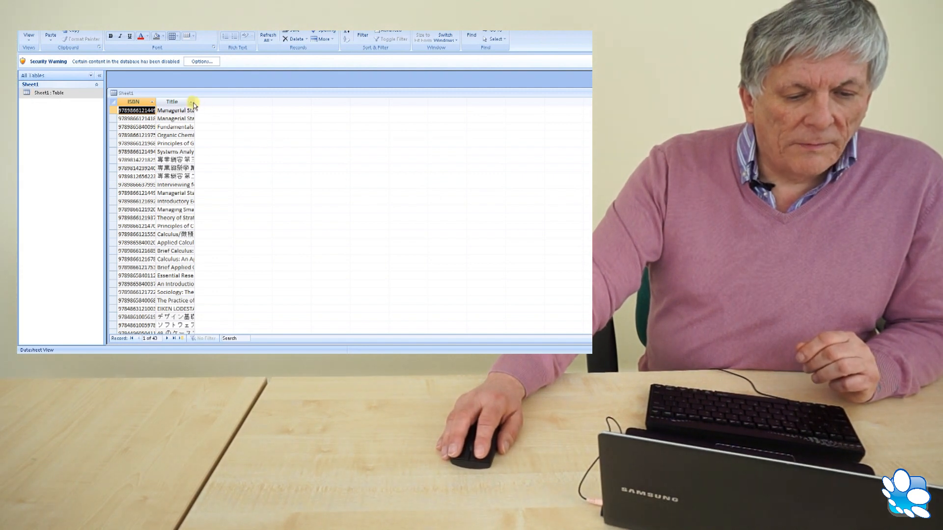
{"action": "left_click", "coordinate": [191, 101]}
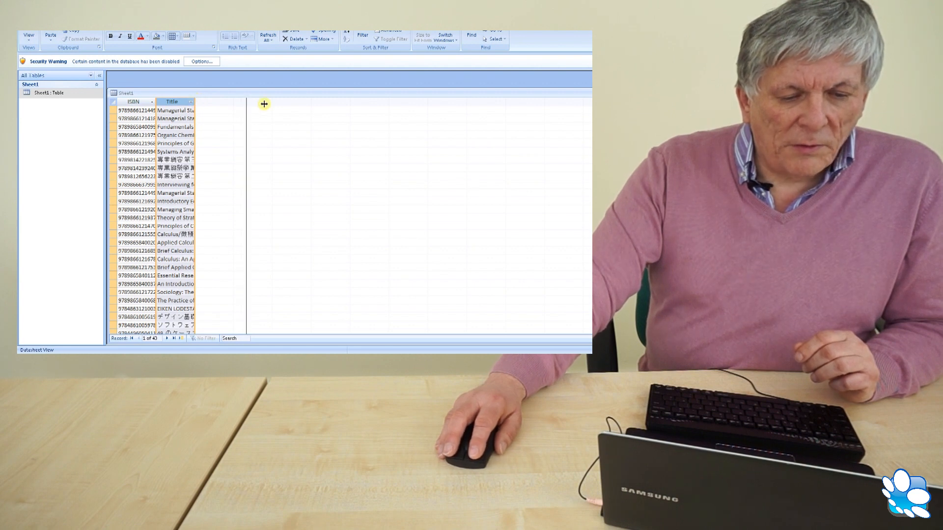
{"action": "left_click_drag", "start_coordinate": [195, 101], "coordinate": [289, 102]}
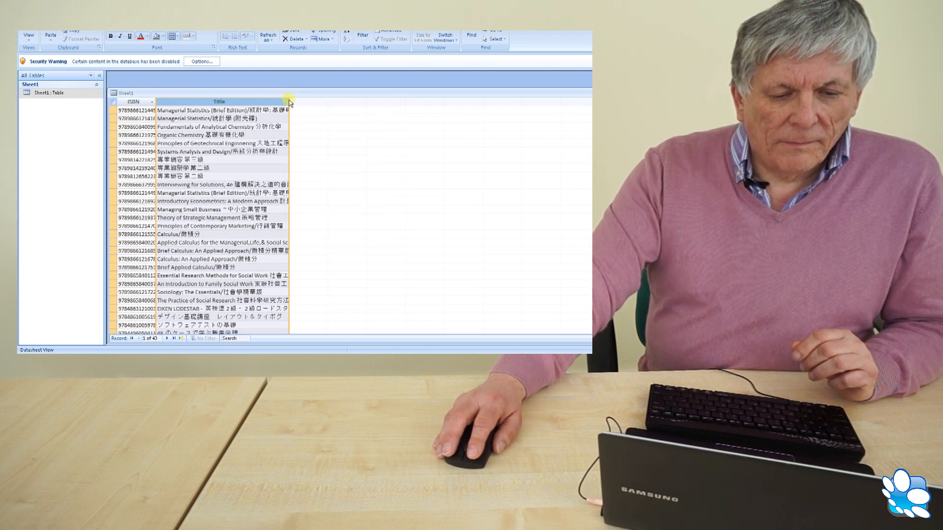
{"action": "mouse_move", "coordinate": [311, 95]}
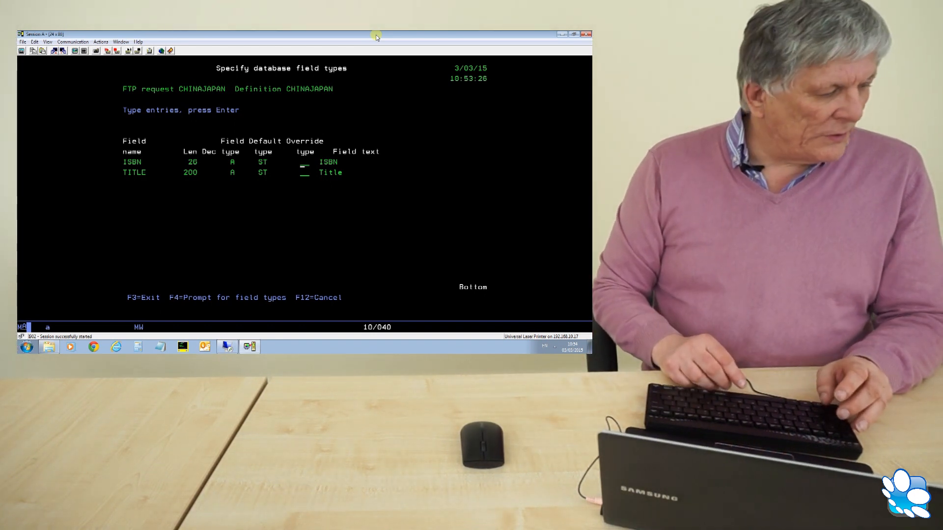
Enter DF as the override field type for ISBN and TITLE before the SQL Server transfer
{"action": "type", "text": "DF"}
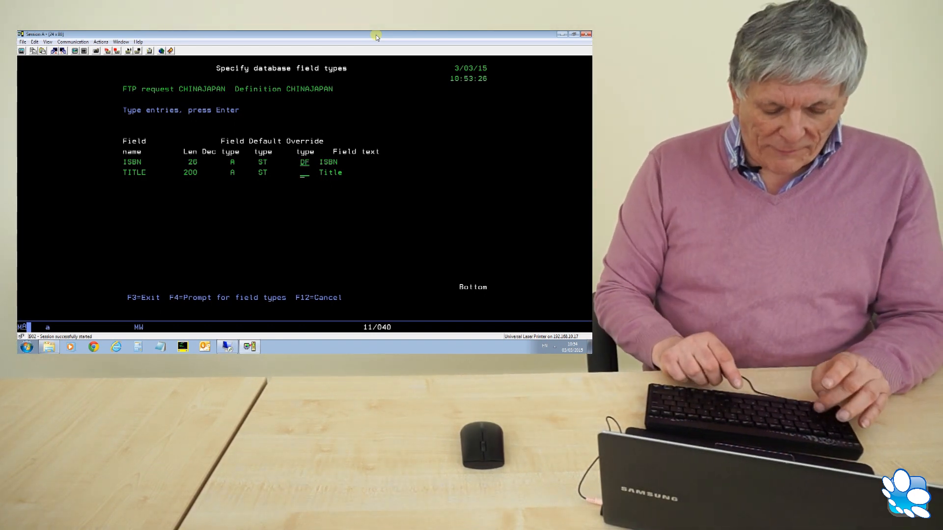
{"action": "type", "text": "DF"}
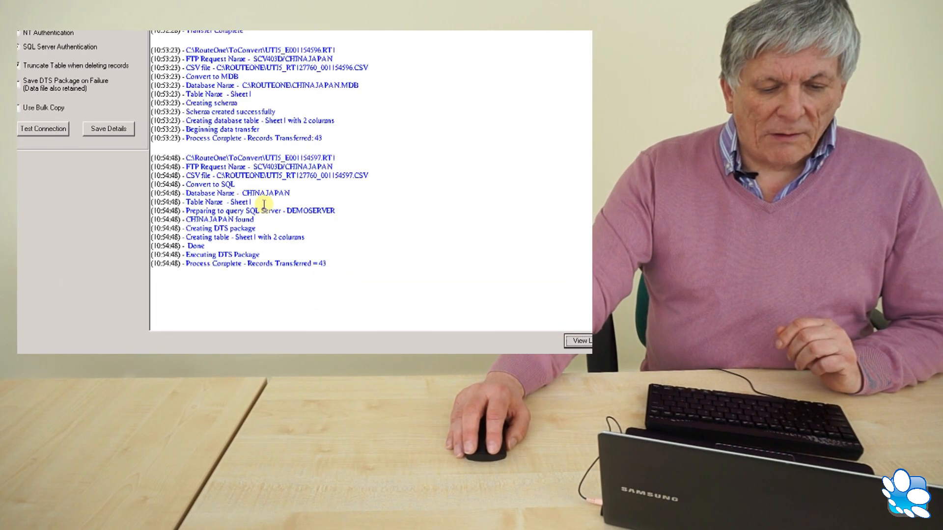
{"action": "mouse_move", "coordinate": [198, 343]}
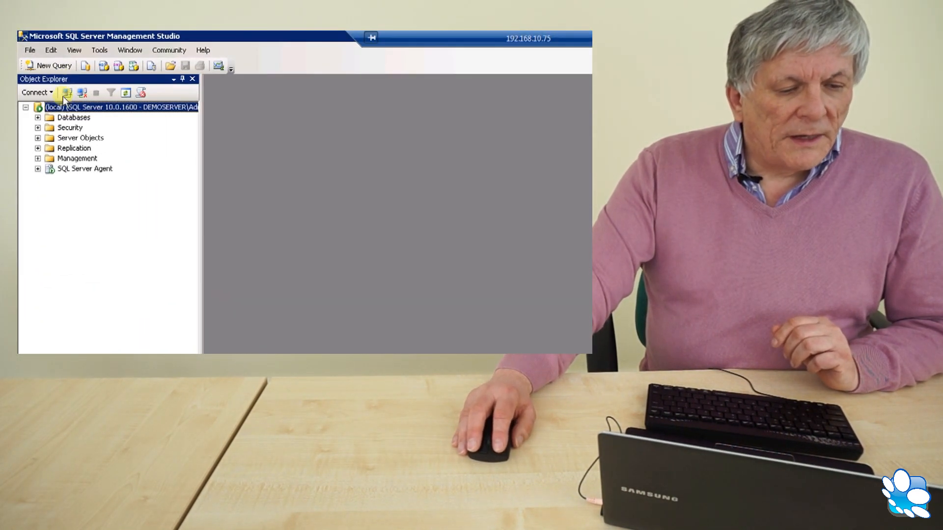
Drill down to the dbo.Sheet1 table under the CHINAJAPAN database in Object Explorer
{"action": "left_click", "coordinate": [117, 106]}
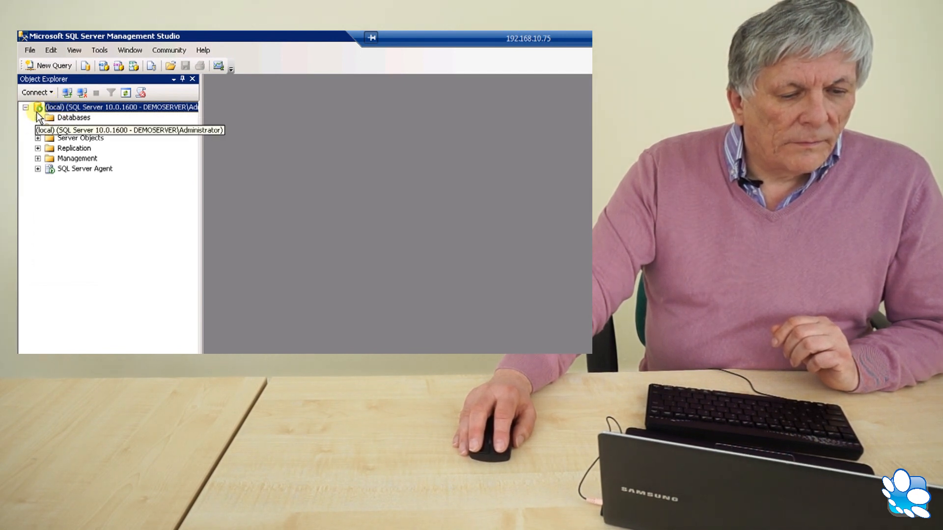
{"action": "left_click", "coordinate": [38, 117]}
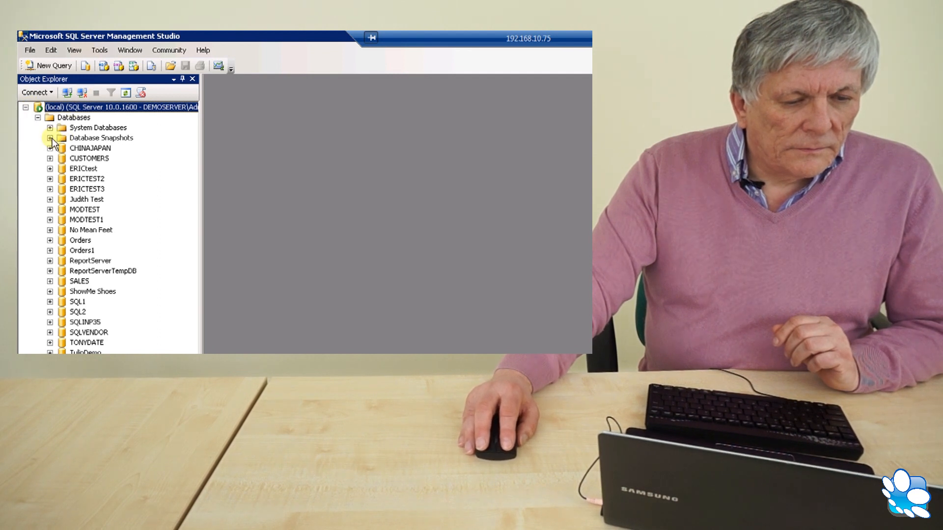
{"action": "left_click", "coordinate": [50, 148]}
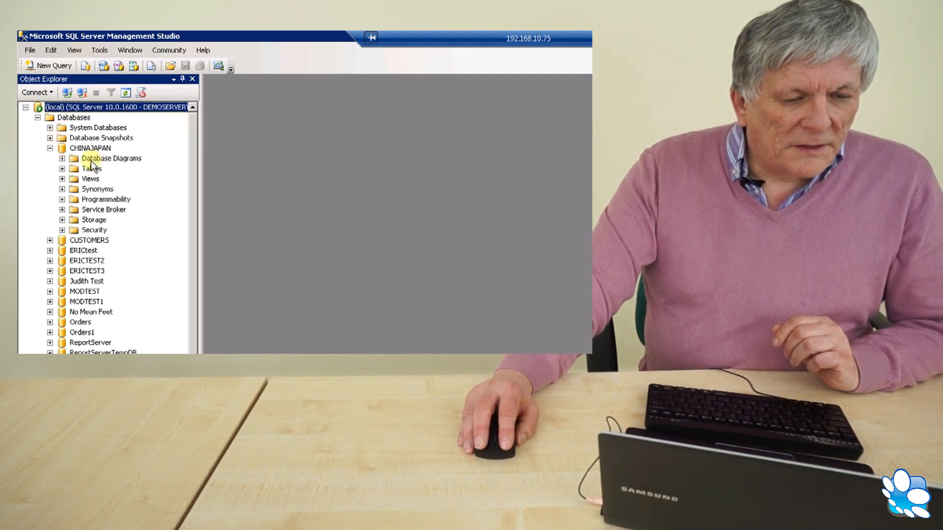
{"action": "left_click", "coordinate": [92, 168]}
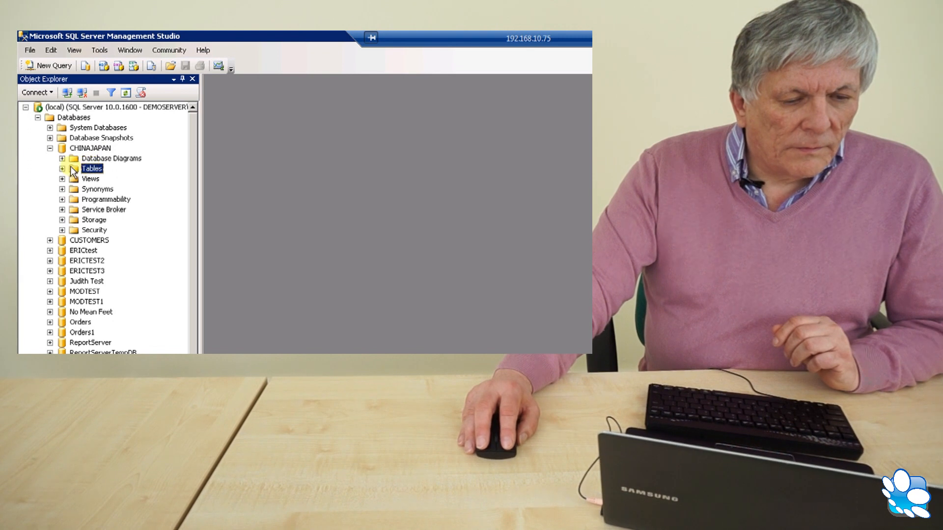
{"action": "left_click", "coordinate": [63, 168]}
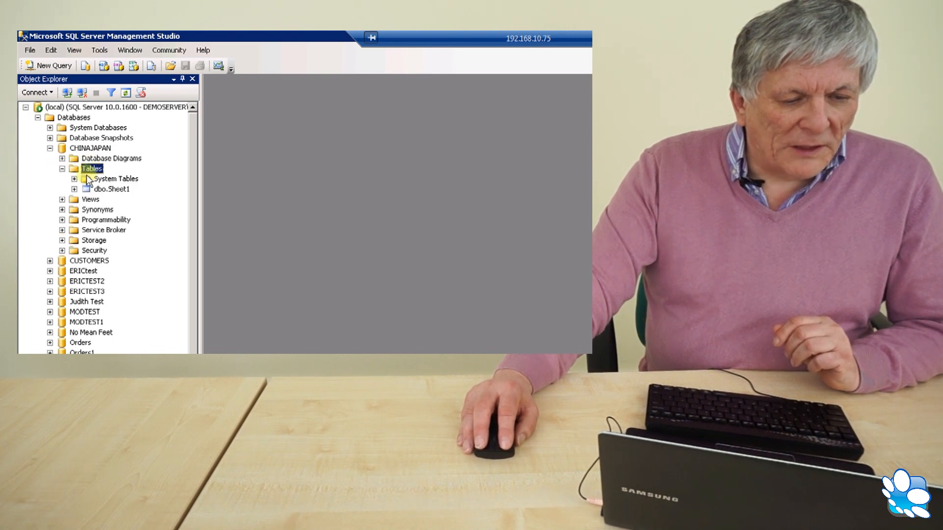
{"action": "left_click", "coordinate": [116, 179]}
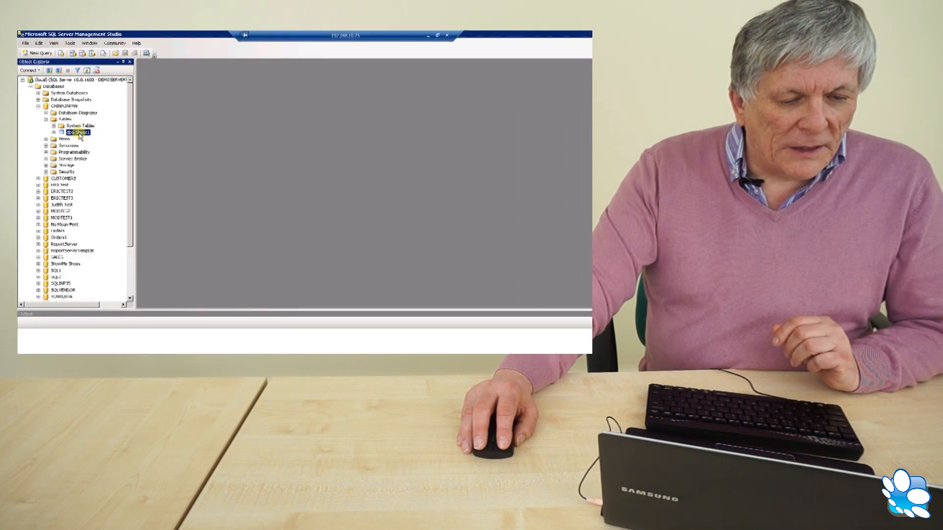
Run Select Top 1000 Rows on dbo.Sheet1 to list the ISBNs with Chinese and Japanese titles
{"action": "right_click", "coordinate": [75, 131]}
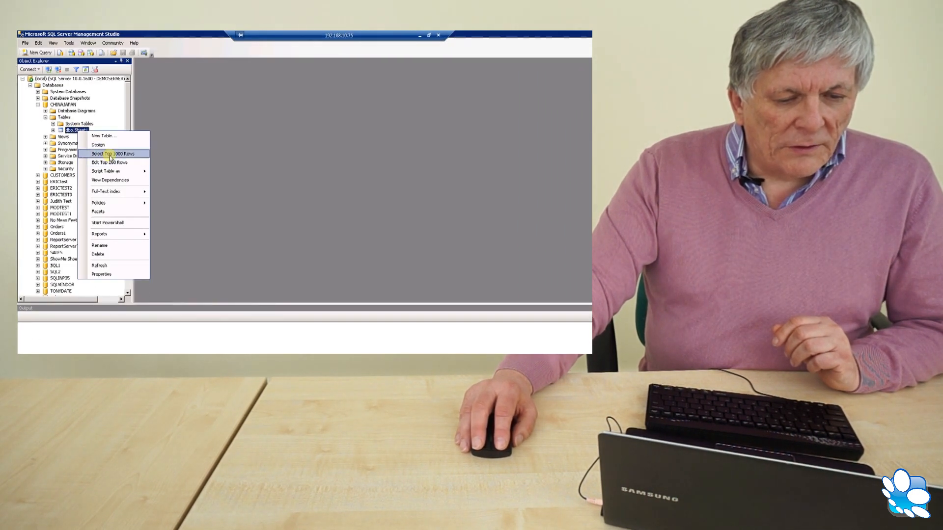
{"action": "left_click", "coordinate": [112, 153]}
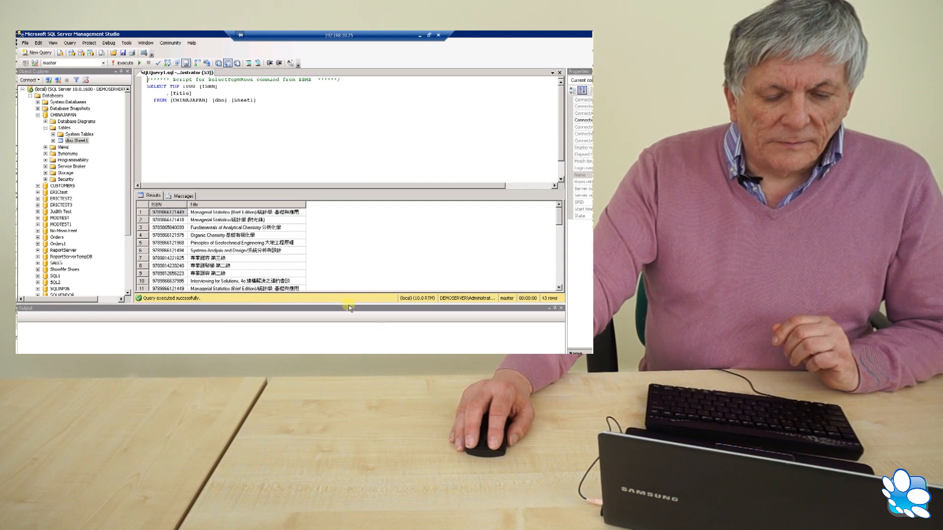